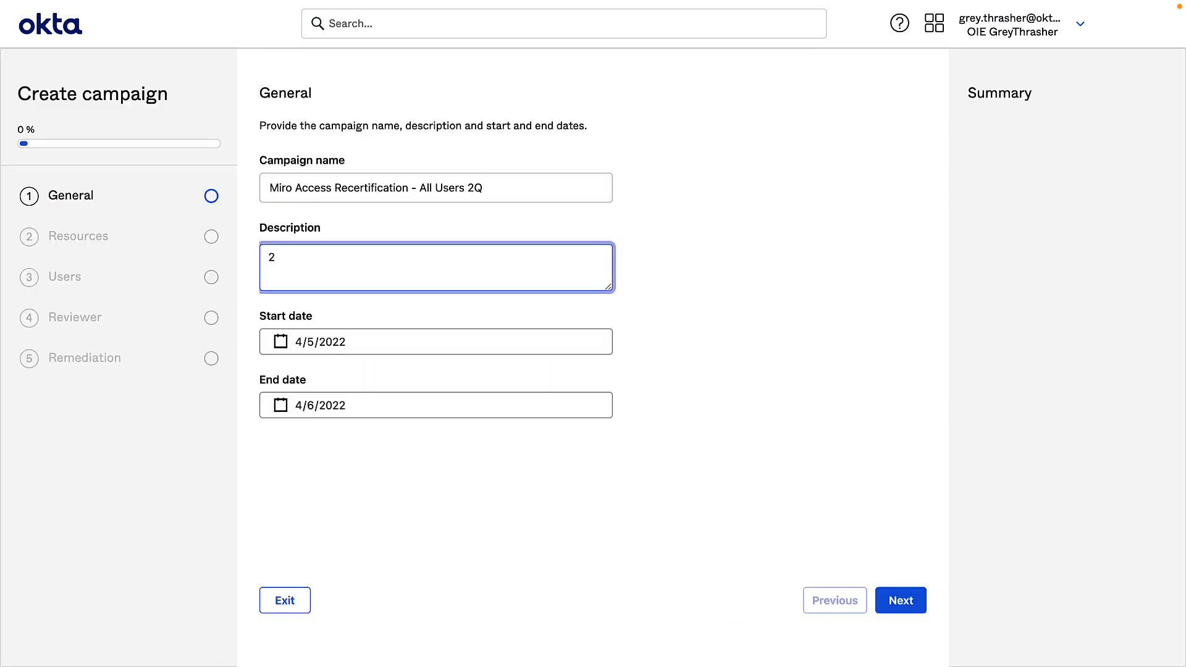
# Step: Enter the campaign description '2Q Access recertification for Miro application for all users'
pyautogui.write('2Q Access recertification for Miro application for all users')
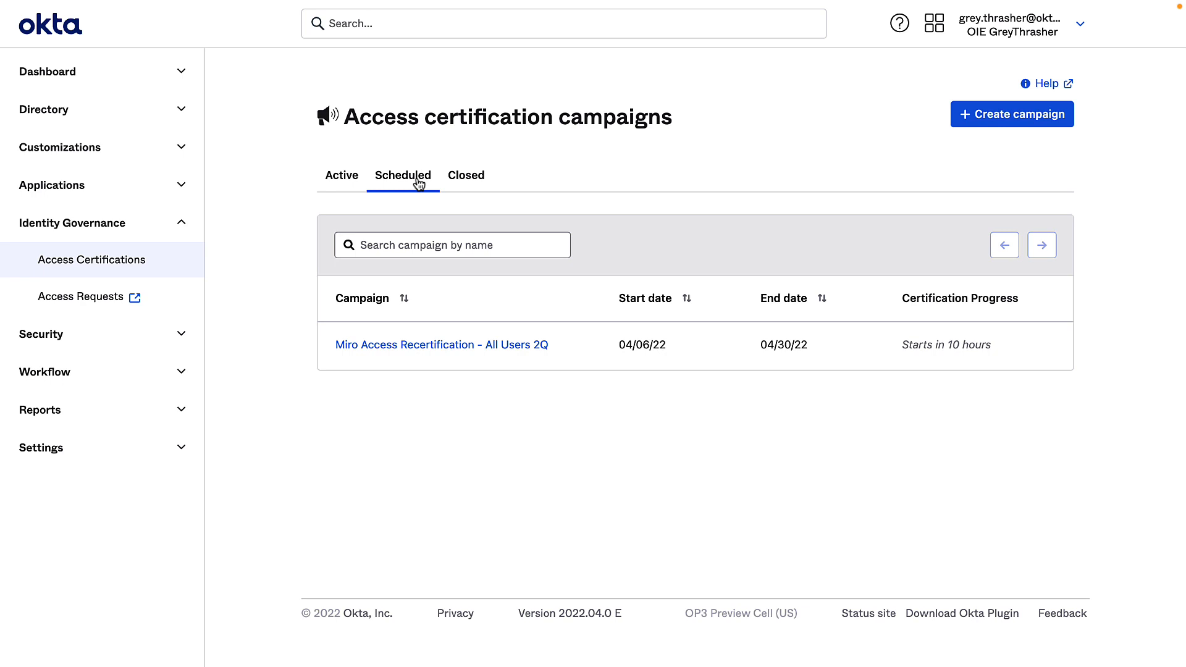
pyautogui.moveTo(441, 344)
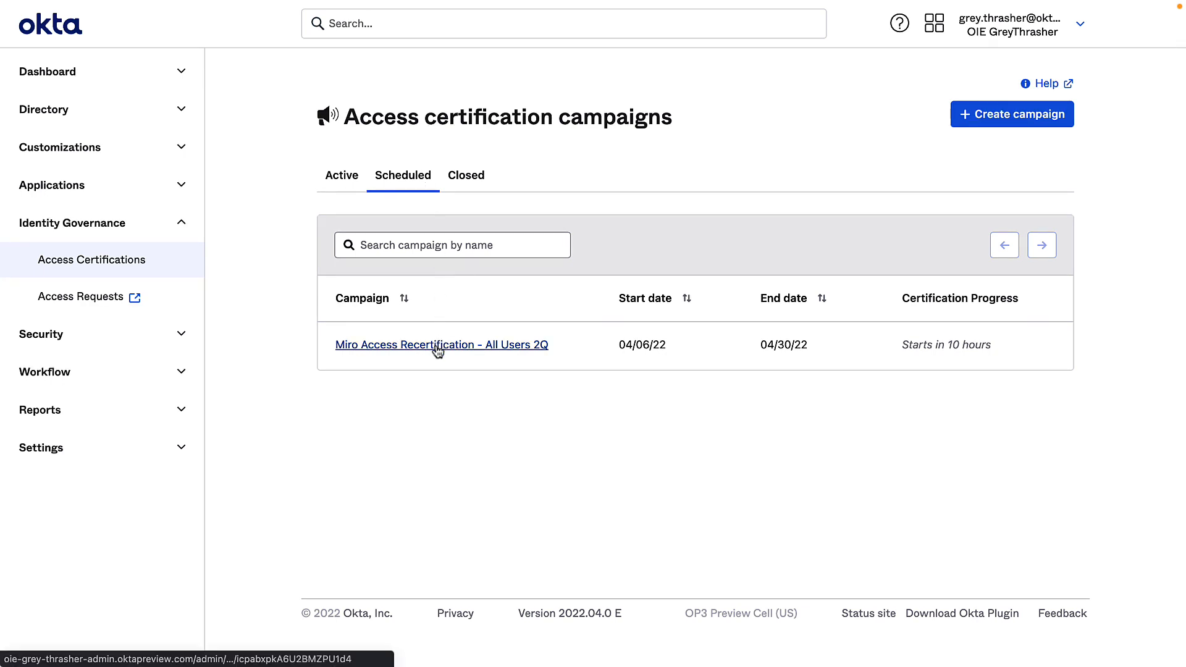
# Step: Launch the scheduled Miro Access Recertification campaign and view it under Active campaigns
pyautogui.click(442, 344)
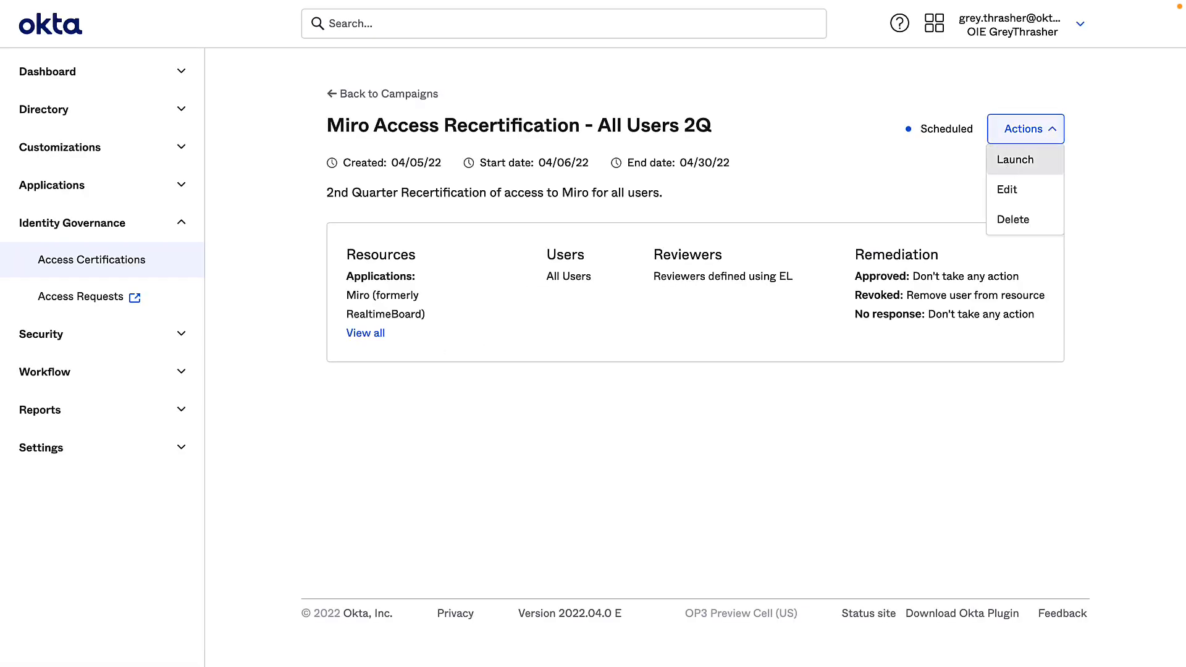
pyautogui.click(1015, 159)
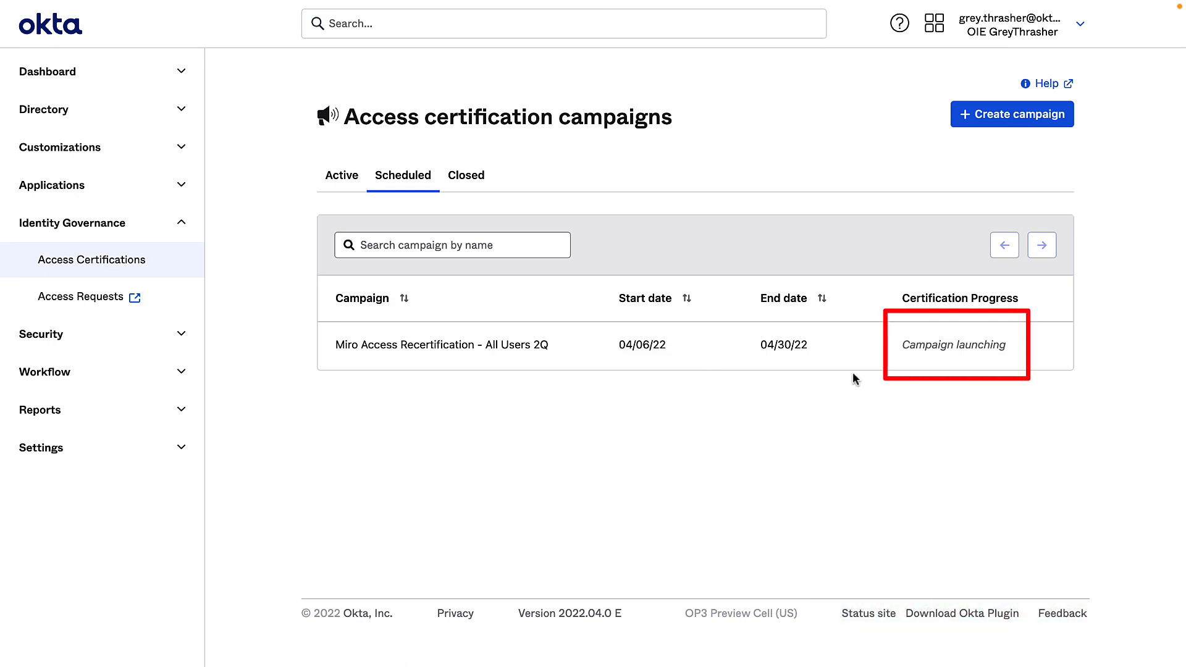
pyautogui.moveTo(977, 360)
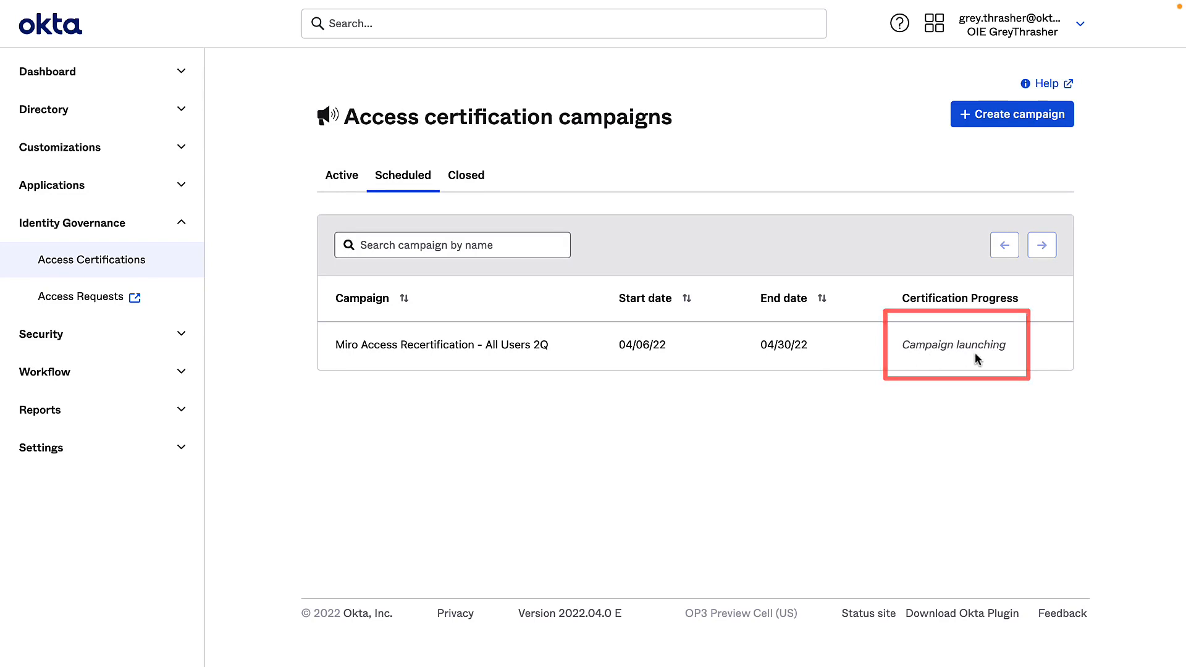
pyautogui.click(340, 175)
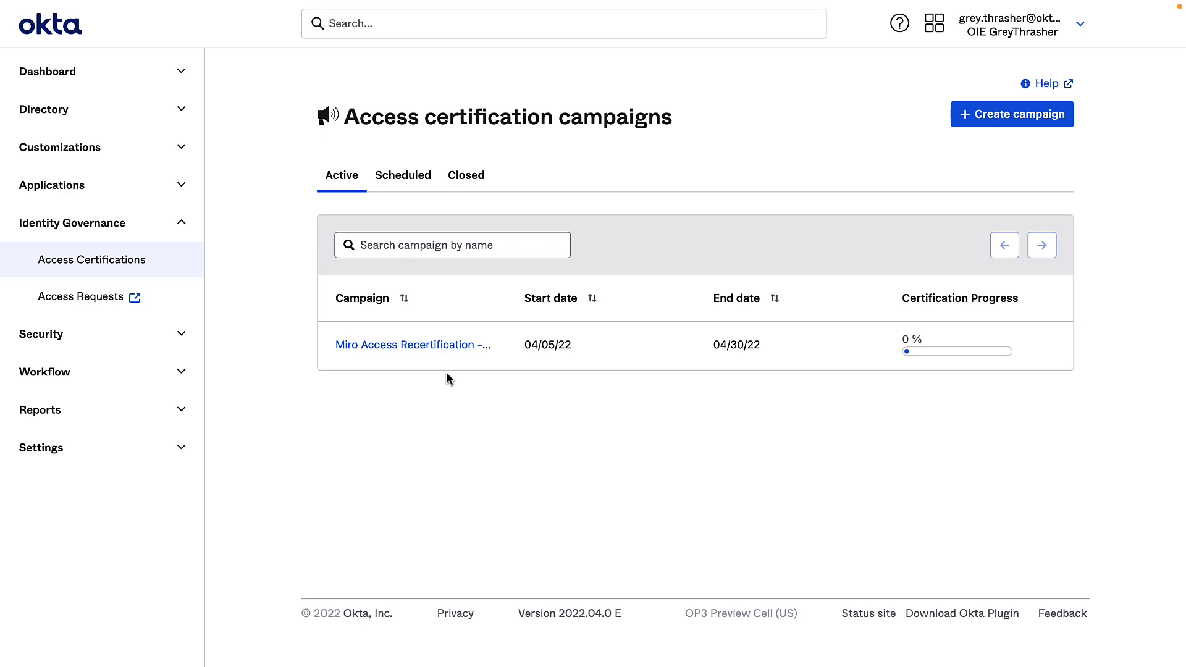
pyautogui.moveTo(472, 398)
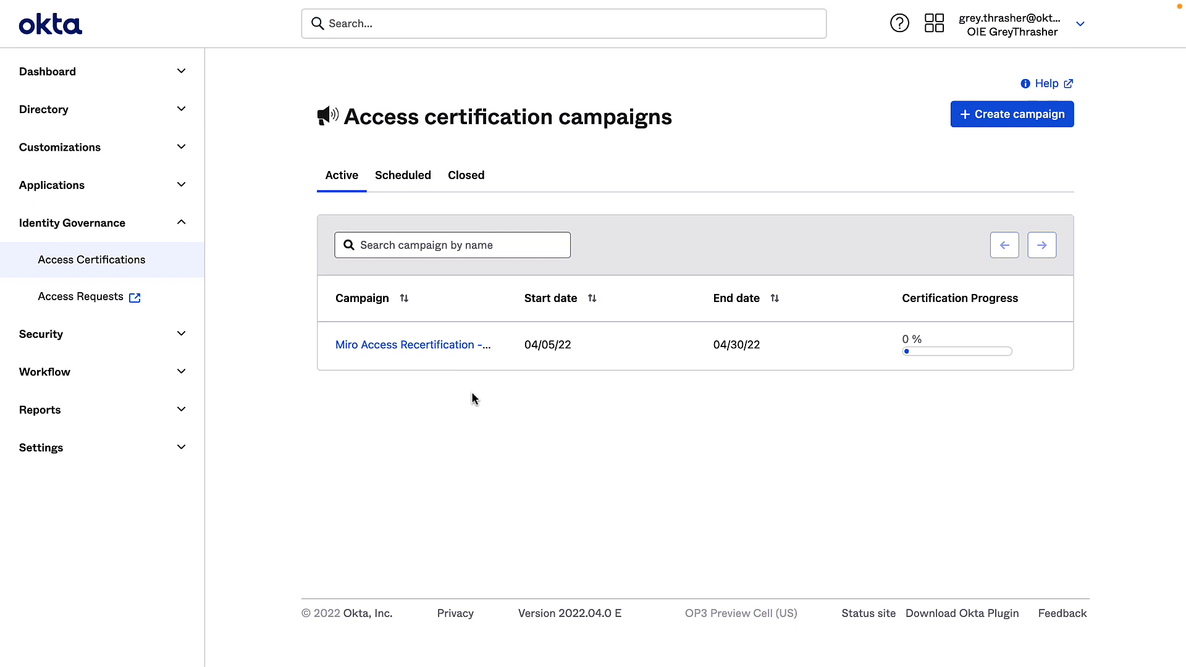
# Step: Open the active Miro campaign and scroll down to its three pending reviews
pyautogui.click(413, 344)
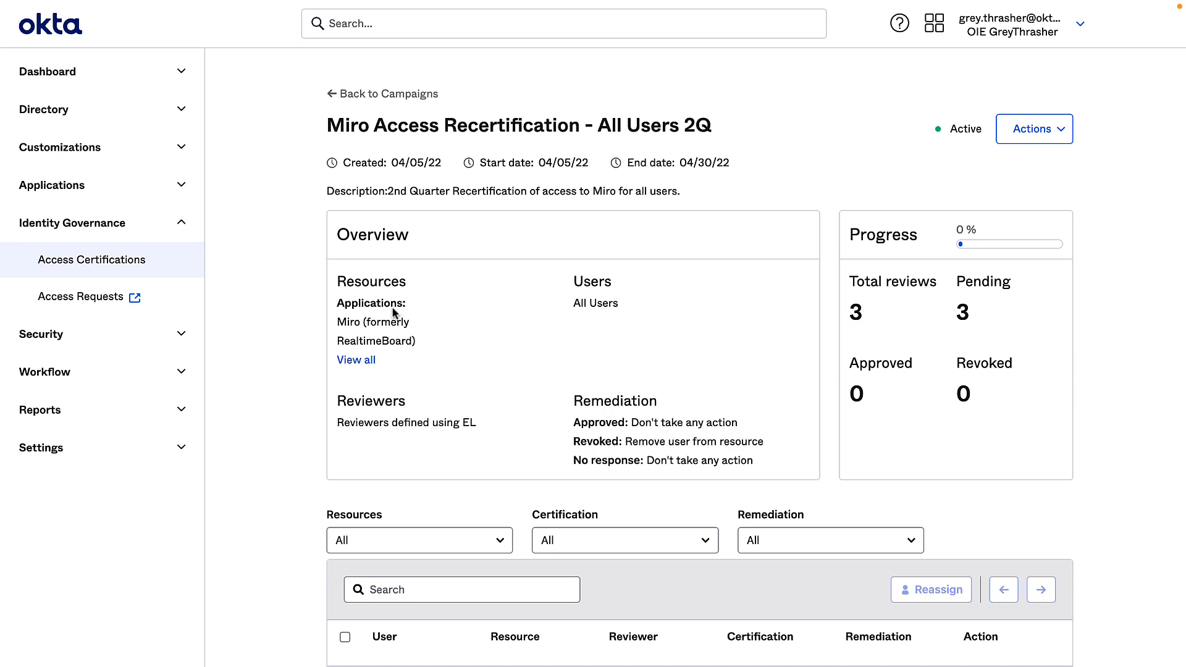
pyautogui.moveTo(592, 338)
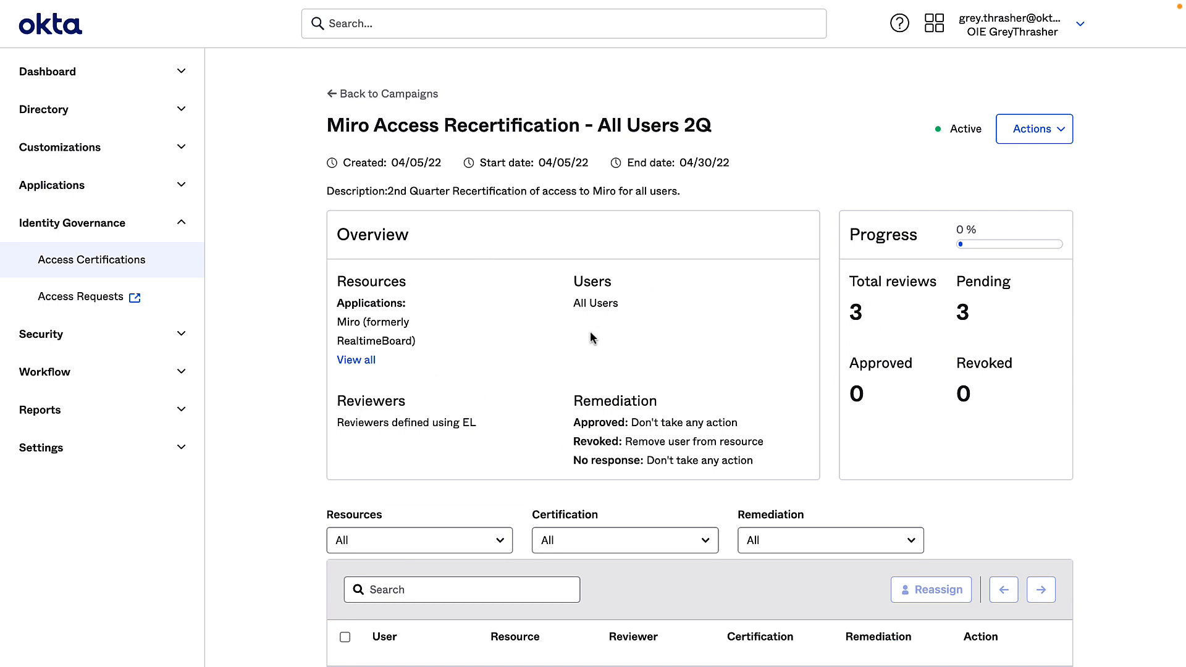
pyautogui.moveTo(886, 282)
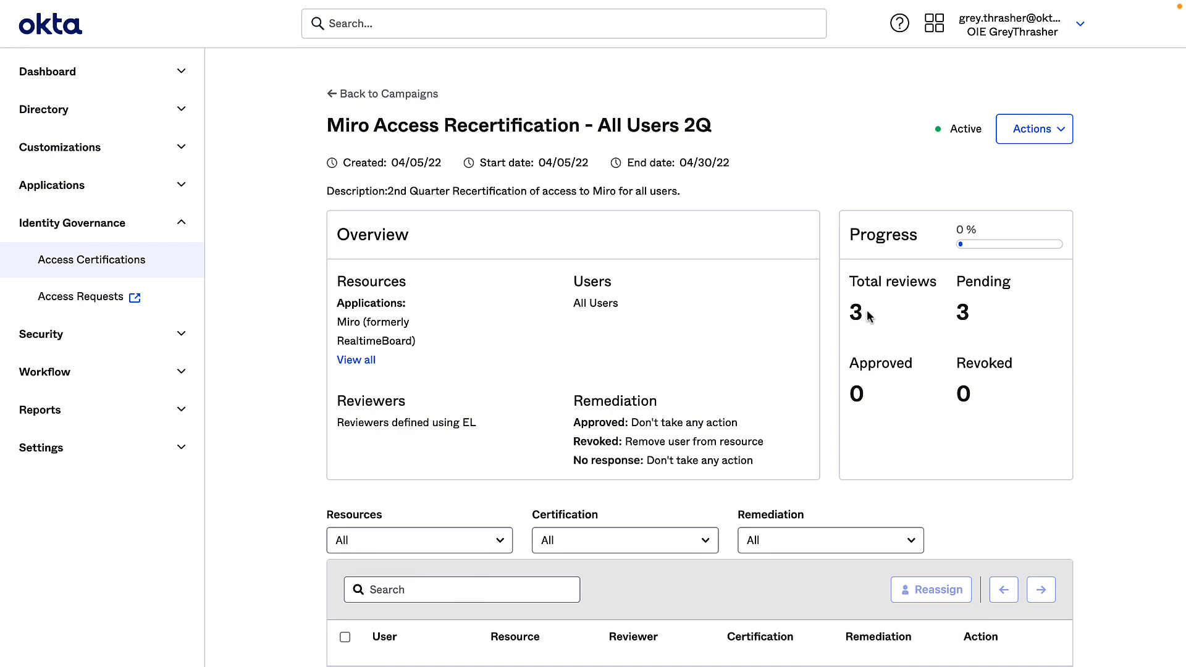
pyautogui.scroll(-3)
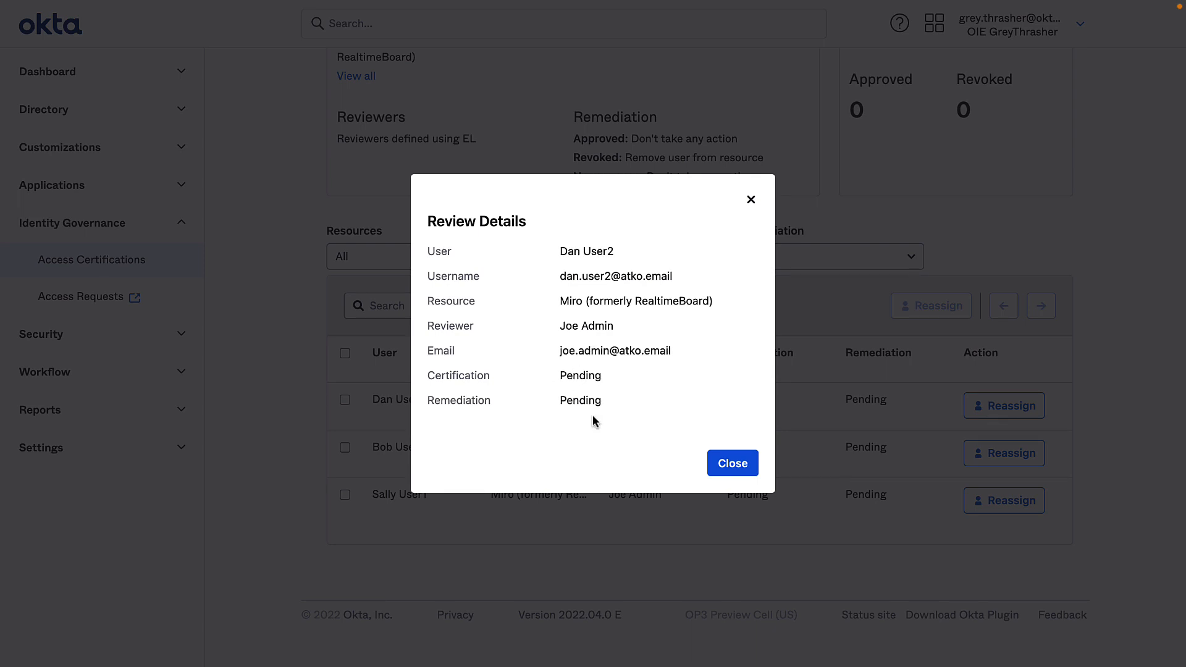
# Step: Reassign the first review to the found reviewer account and begin a justification
pyautogui.click(731, 462)
pyautogui.write('grey')
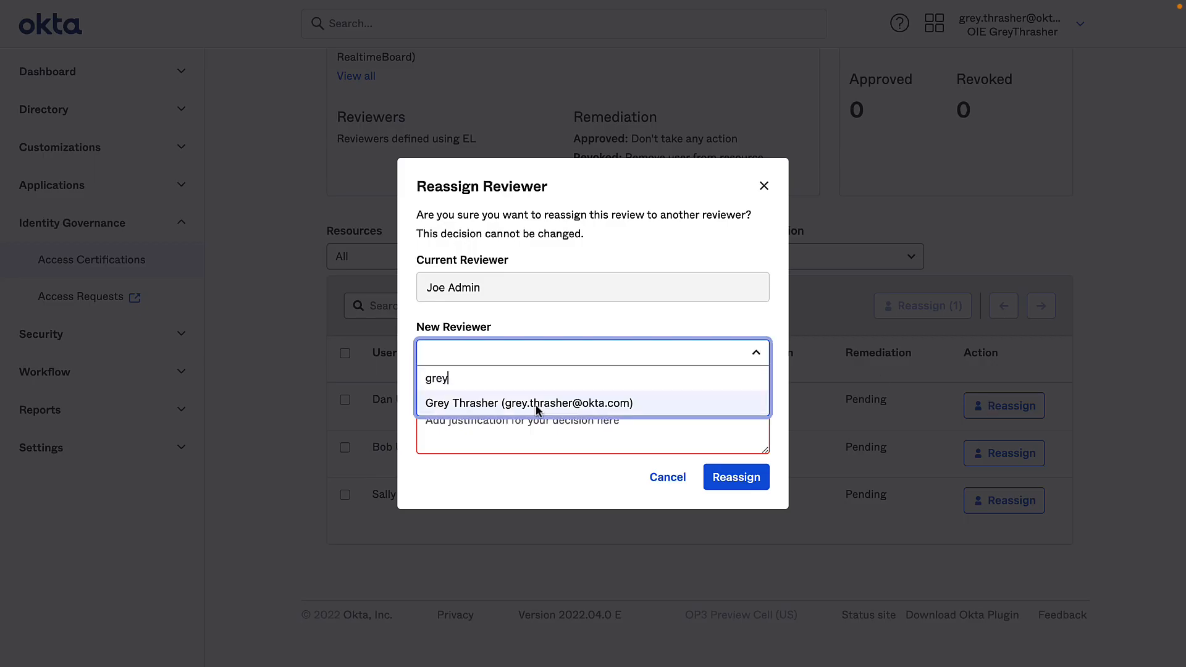
pyautogui.click(527, 402)
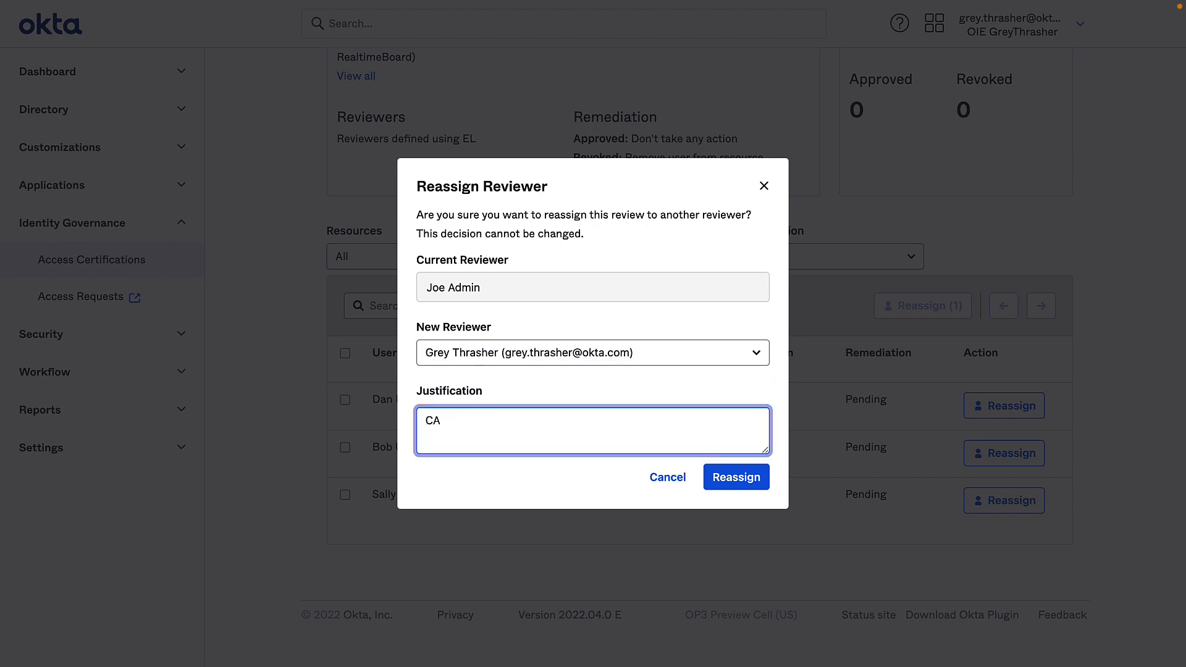
pyautogui.click(734, 476)
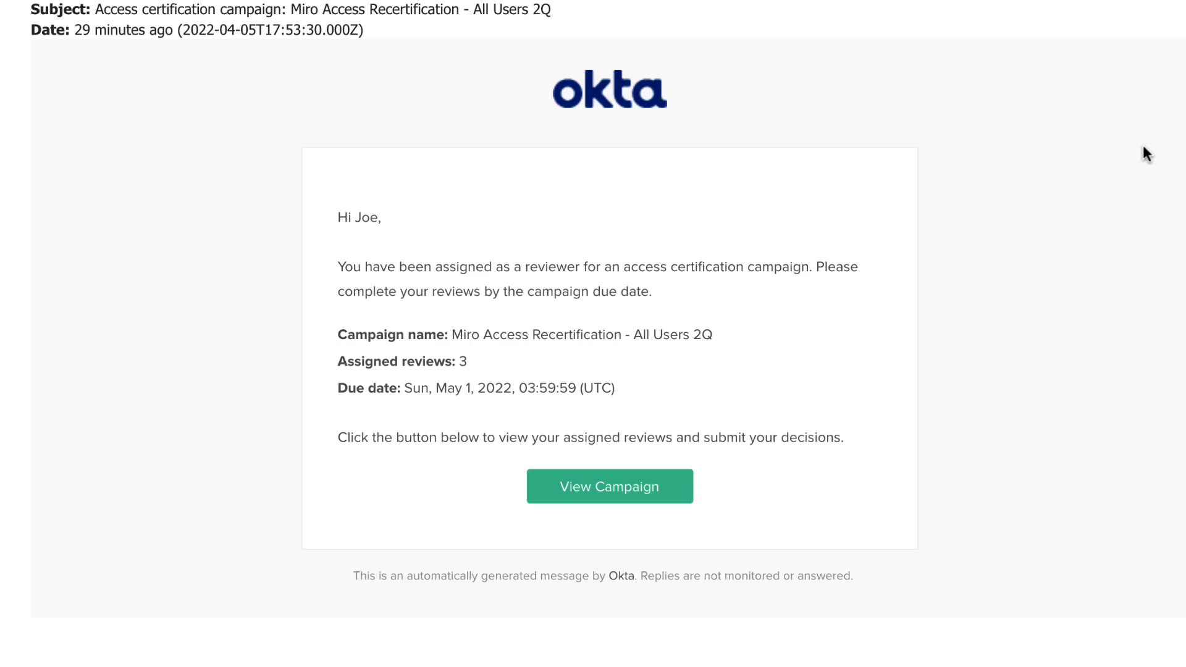
pyautogui.moveTo(1071, 255)
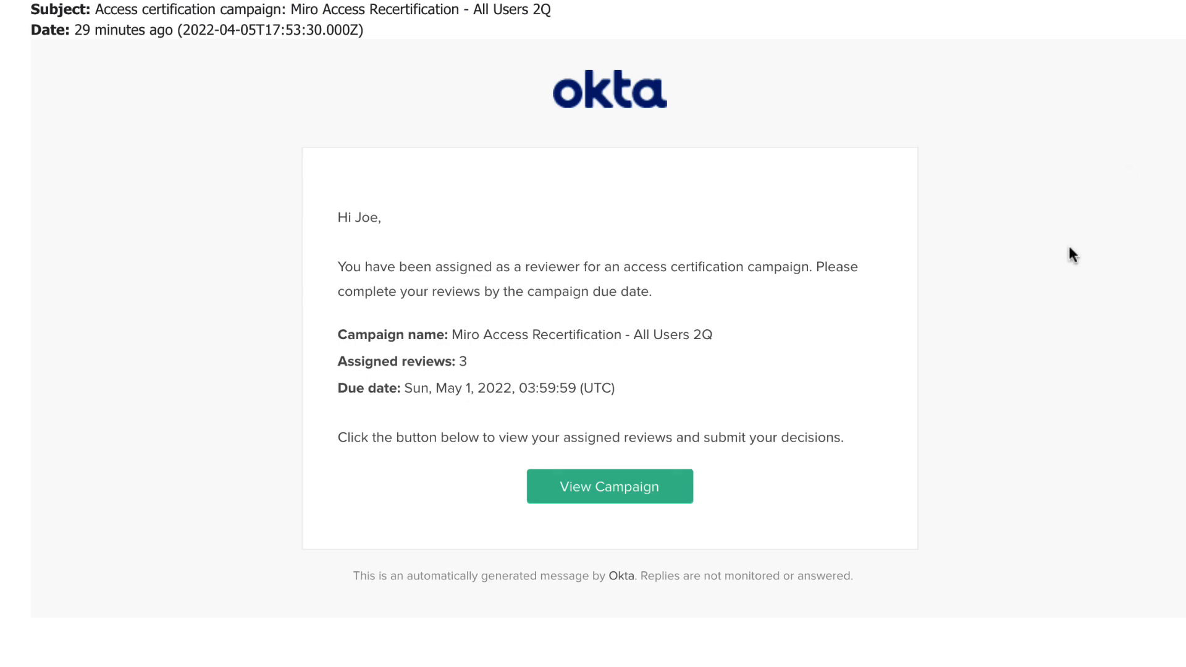
pyautogui.moveTo(886, 409)
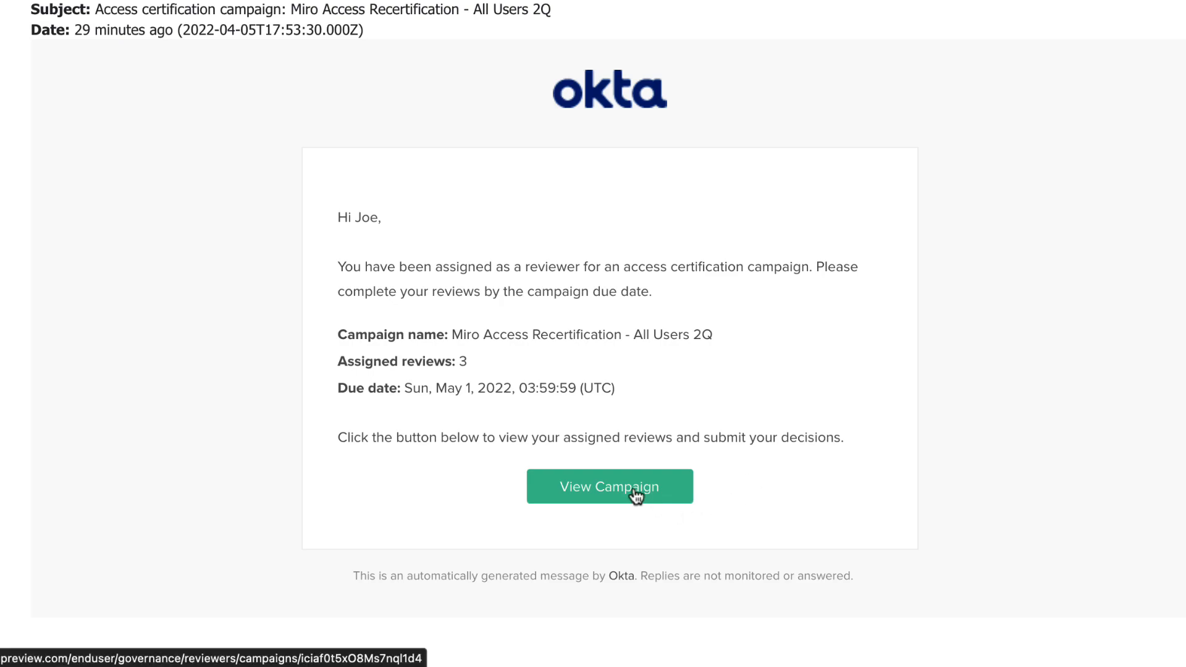
# Step: From the email, open Okta Access Certification and the Miro campaign's pending reviews
pyautogui.click(609, 486)
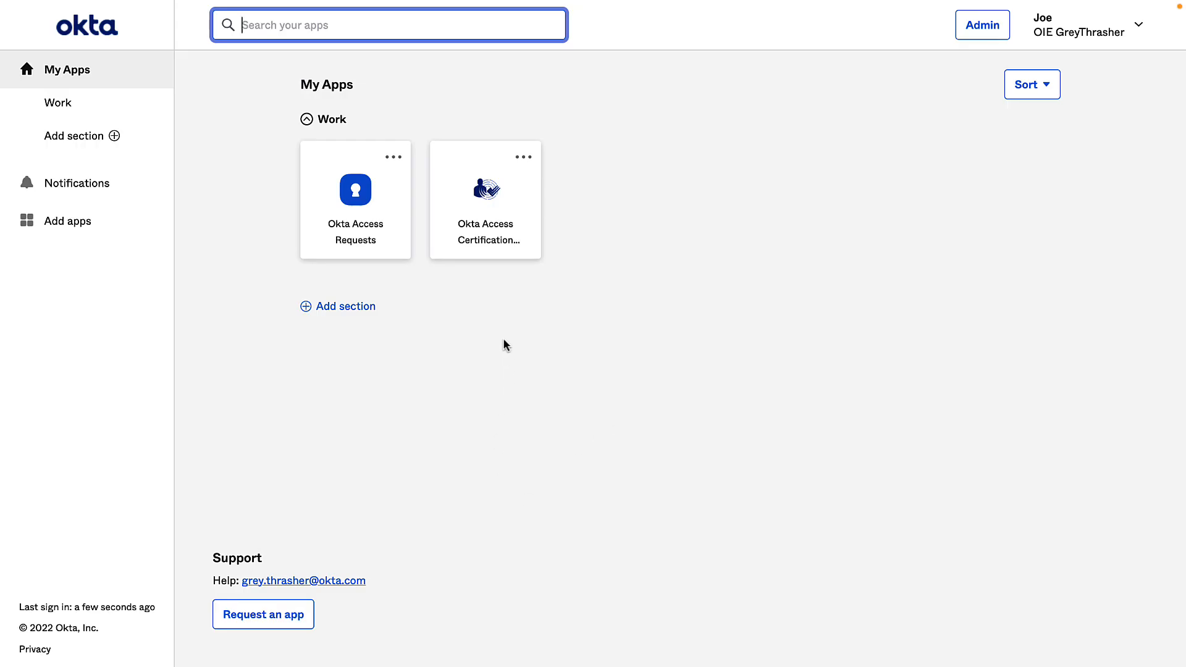
pyautogui.click(485, 189)
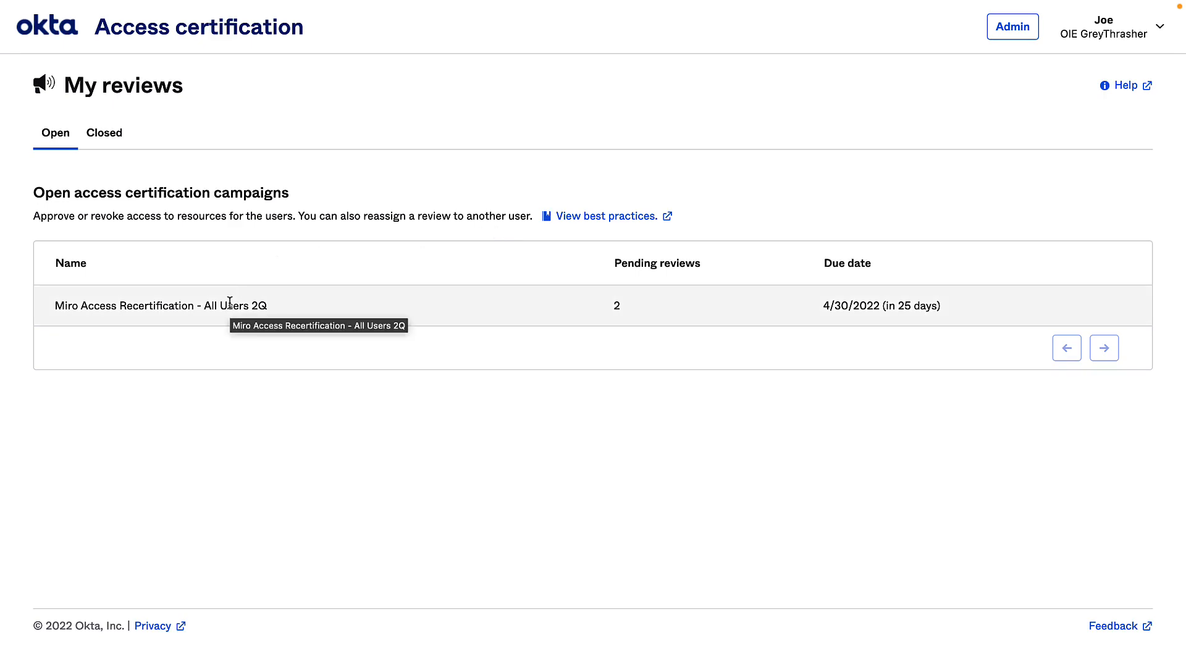
pyautogui.click(160, 306)
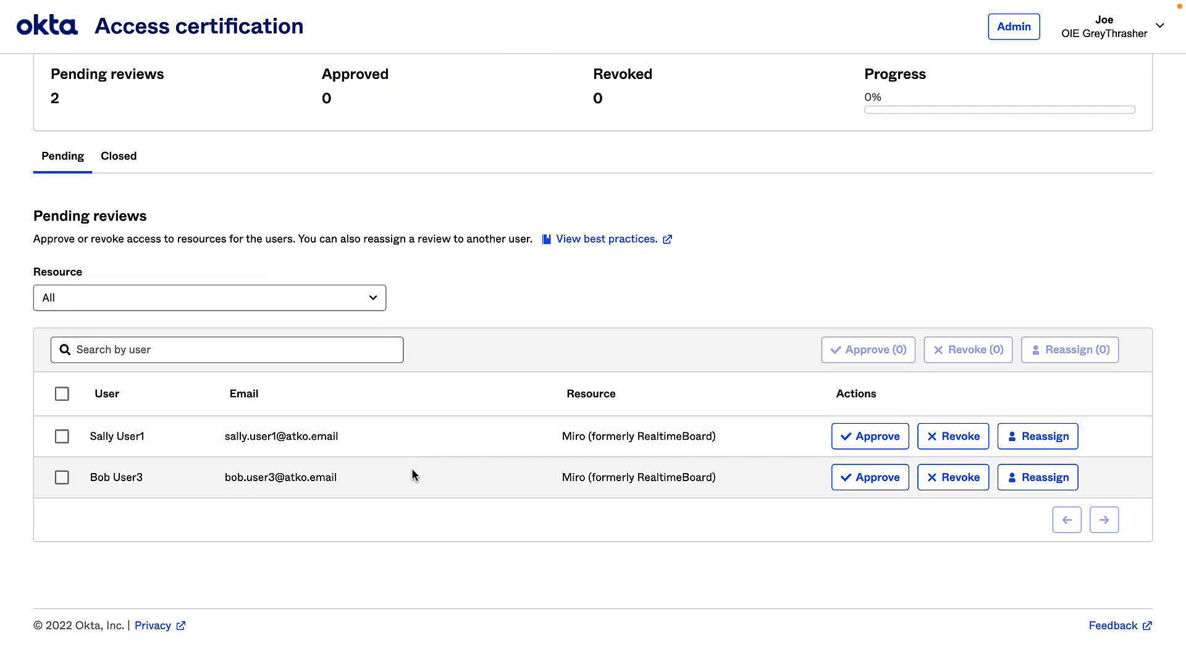
pyautogui.moveTo(520, 483)
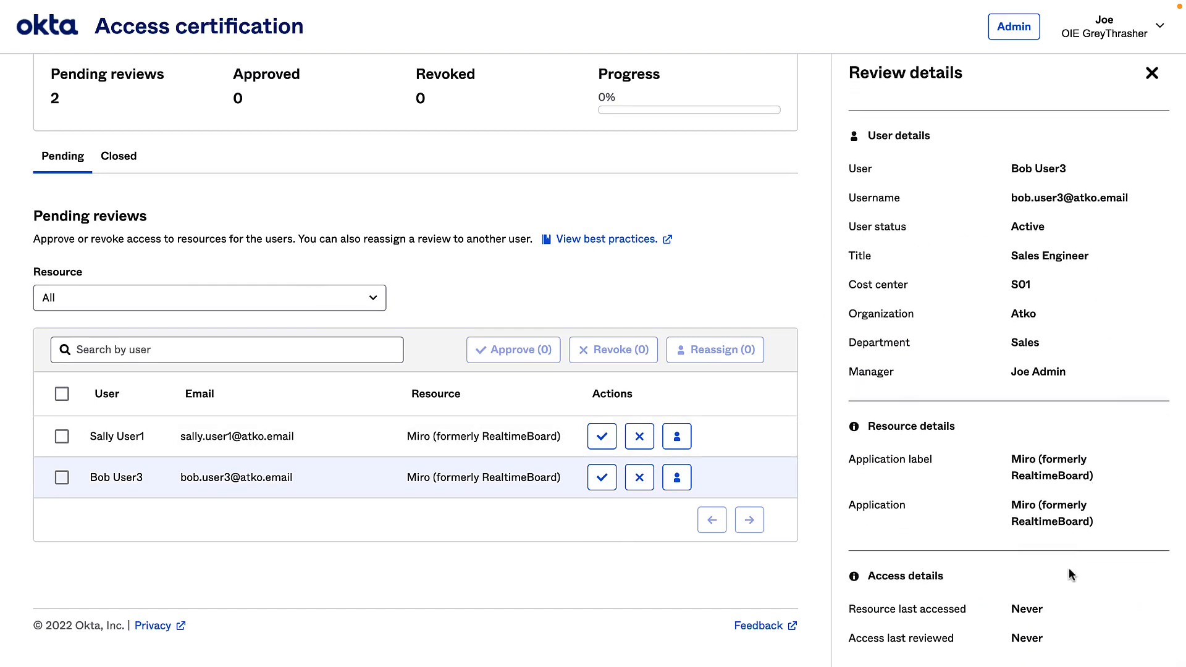
pyautogui.moveTo(1023, 639)
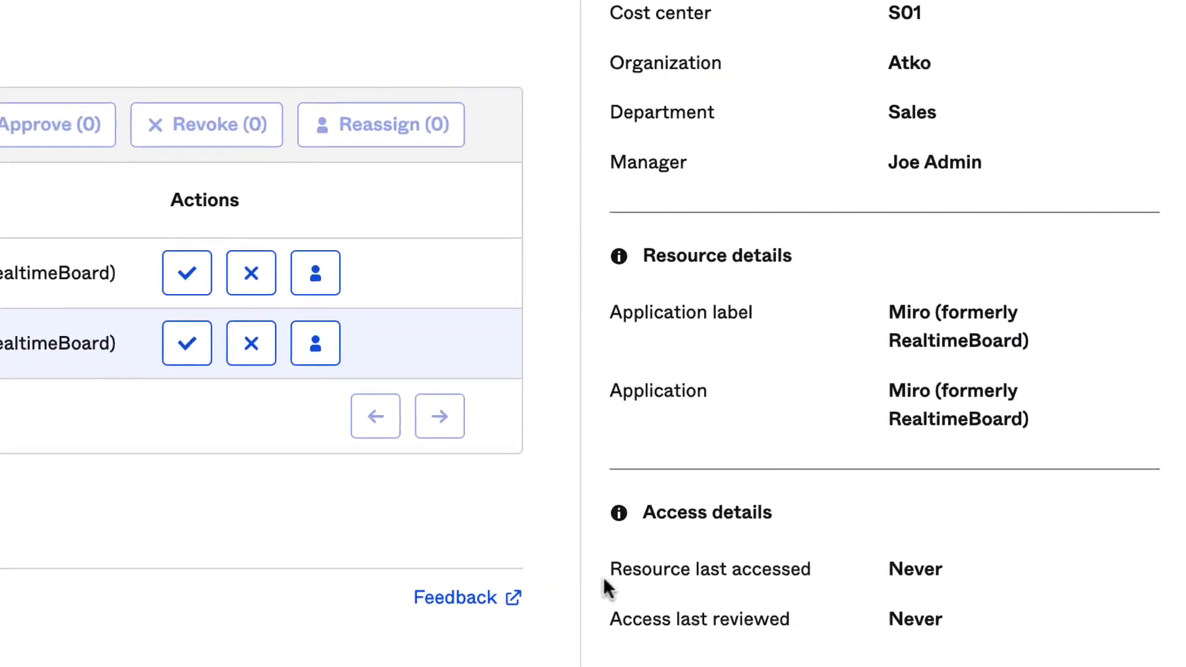
# Step: Scroll through the review details panel
pyautogui.scroll(-3)
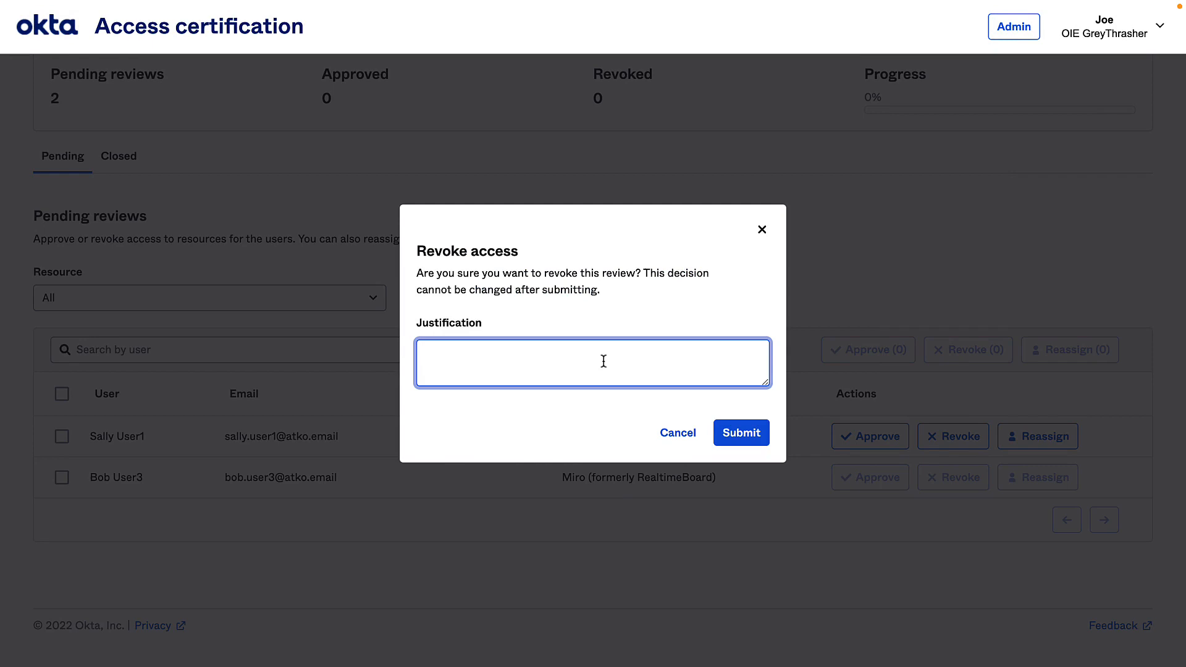
# Step: Revoke Bob's access ('Bob is no longer on this project.') and approve Sally's with justification
pyautogui.write('Bob is no longer on this project.')
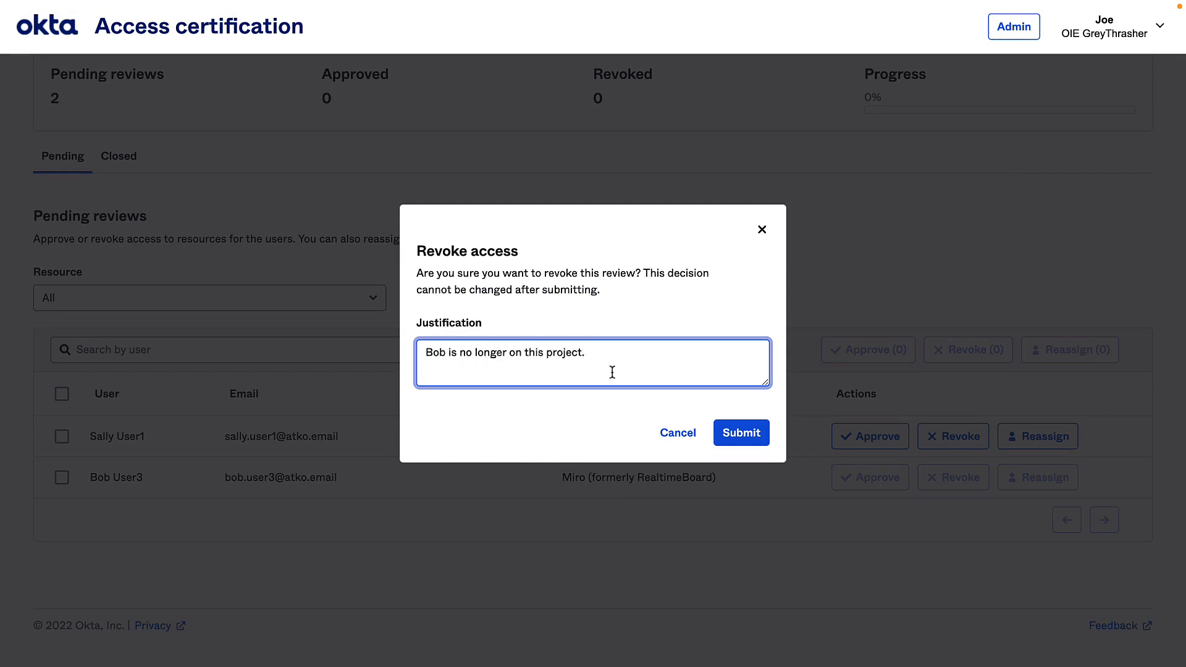
pyautogui.click(741, 432)
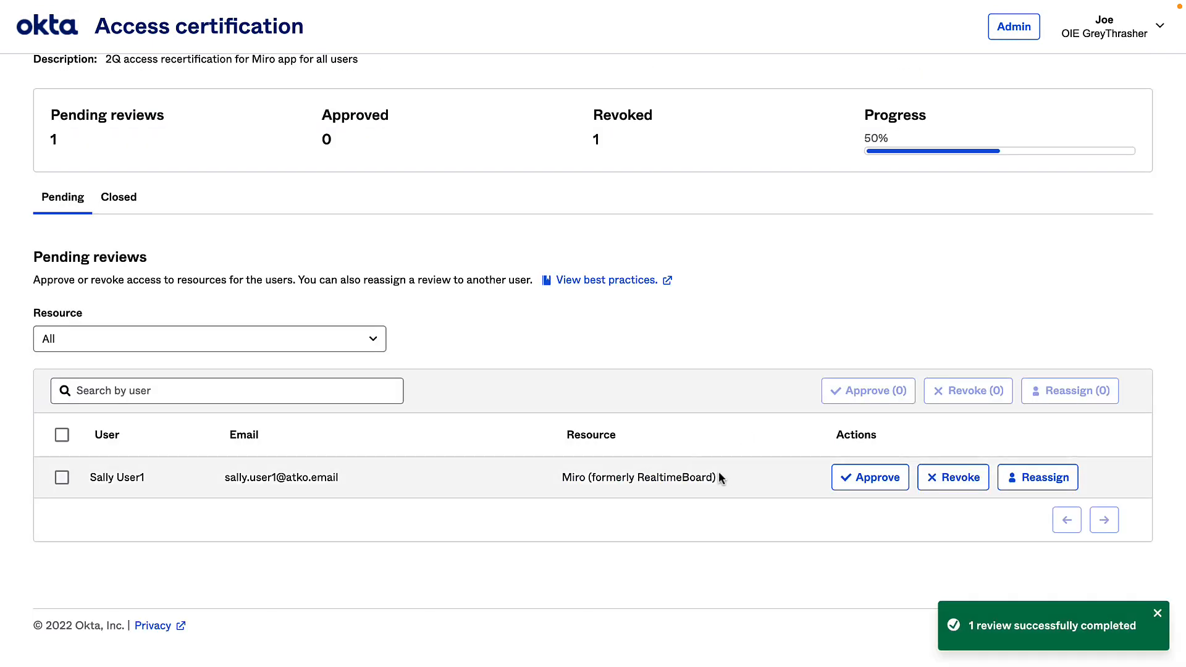
pyautogui.click(870, 478)
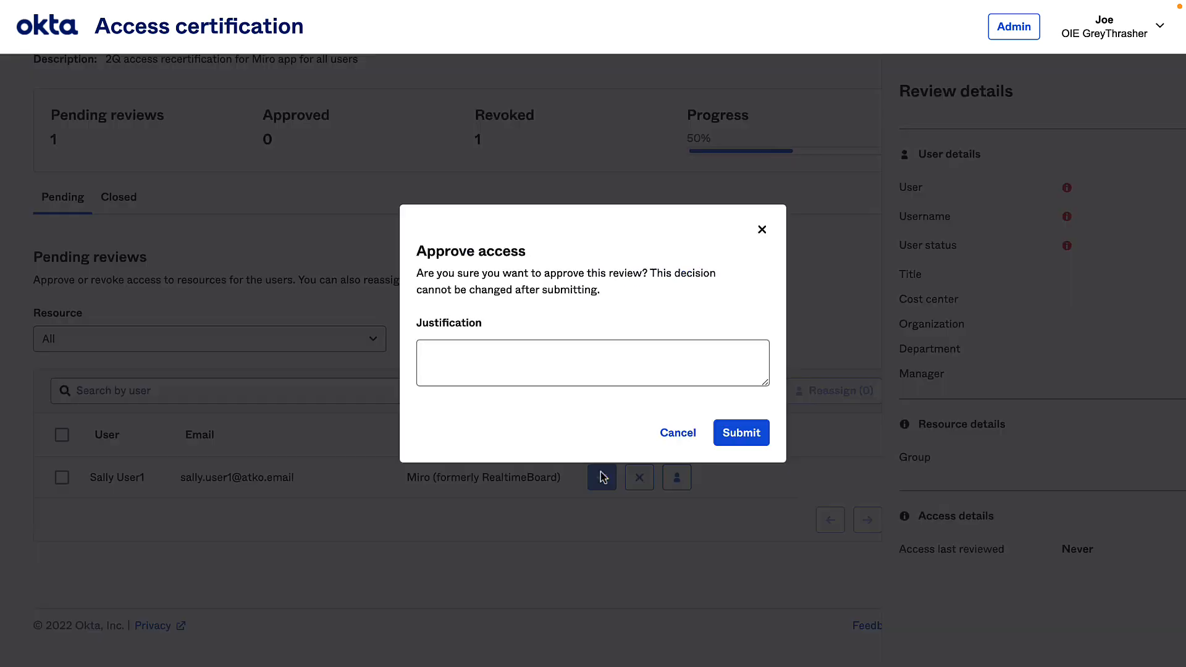
pyautogui.write('Sally is still on this proe')
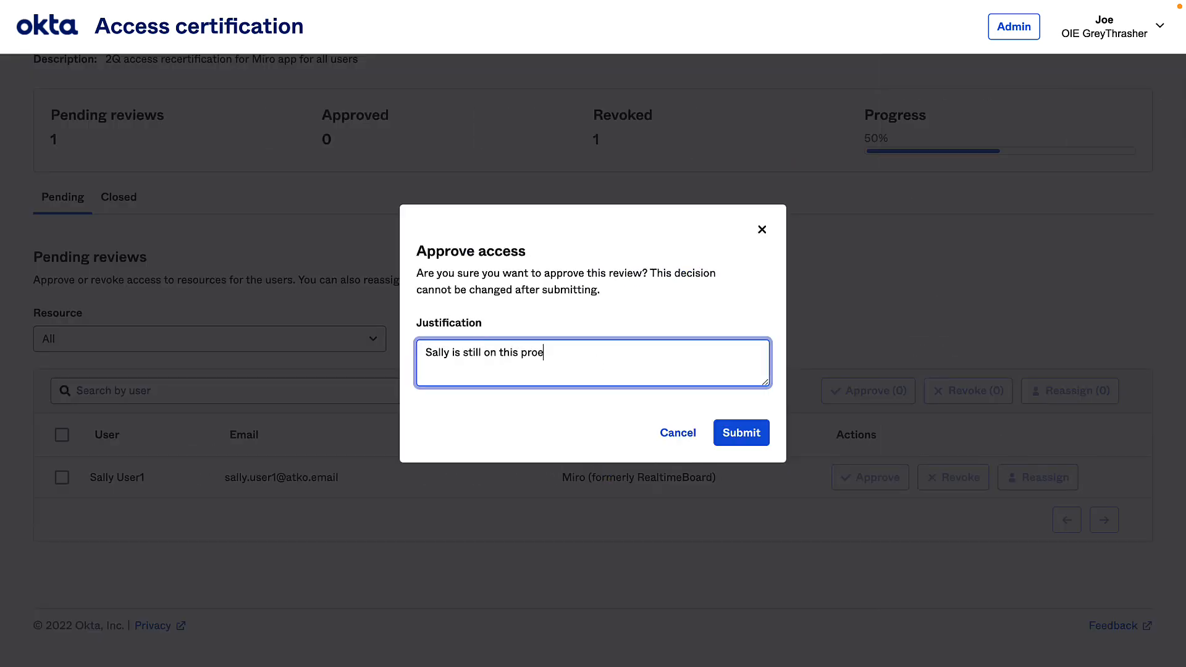
pyautogui.click(740, 432)
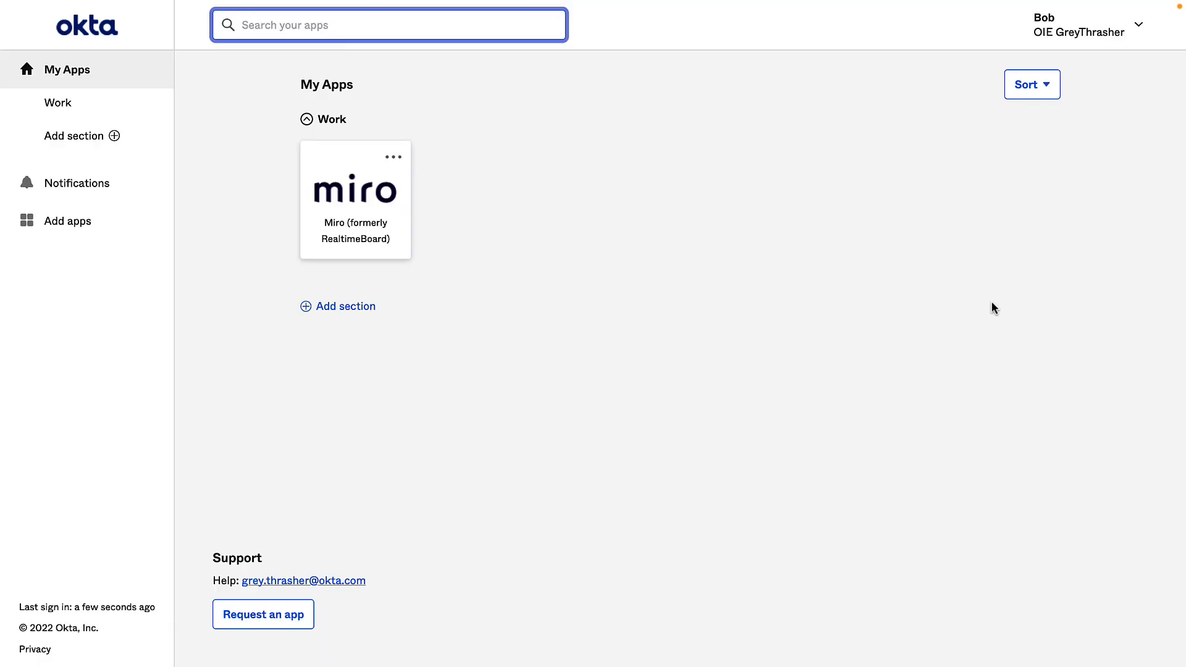
# Step: As Bob, launch the Miro tile, get the not-assigned error, and go back
pyautogui.click(388, 24)
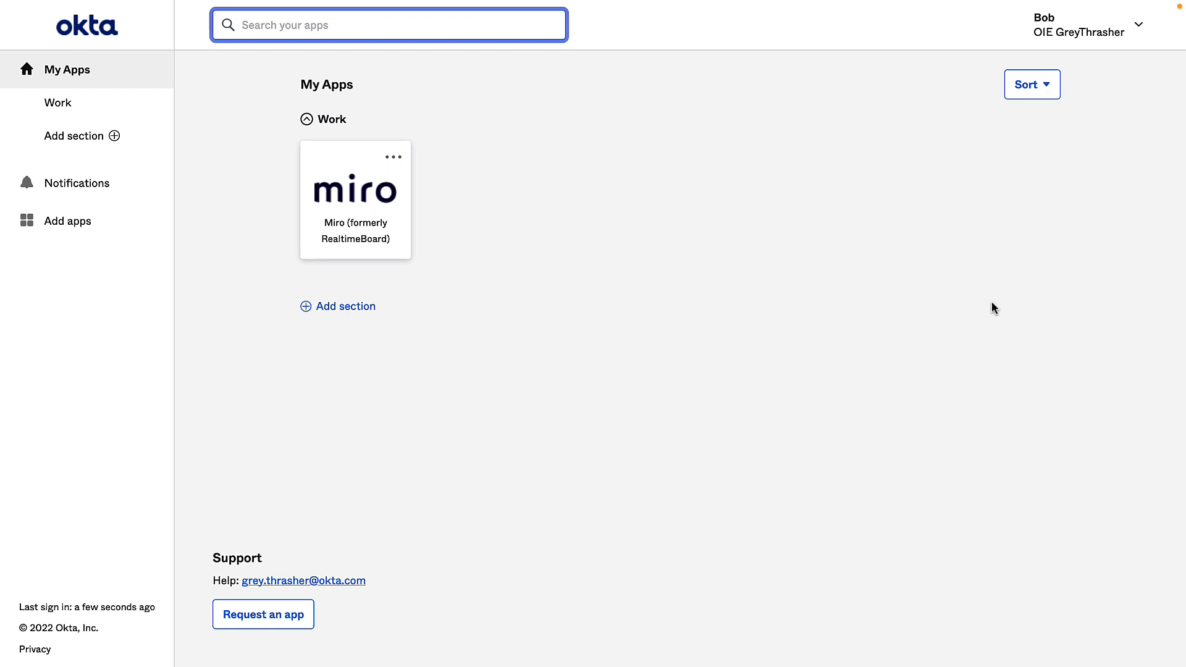
pyautogui.click(388, 25)
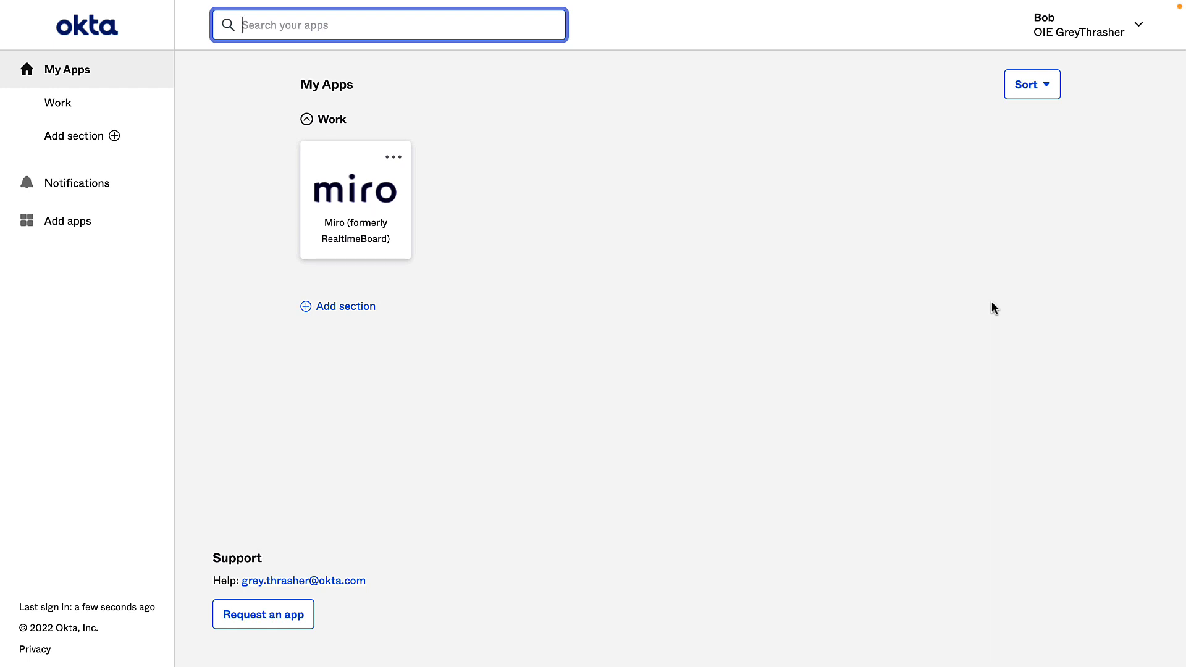
pyautogui.click(355, 189)
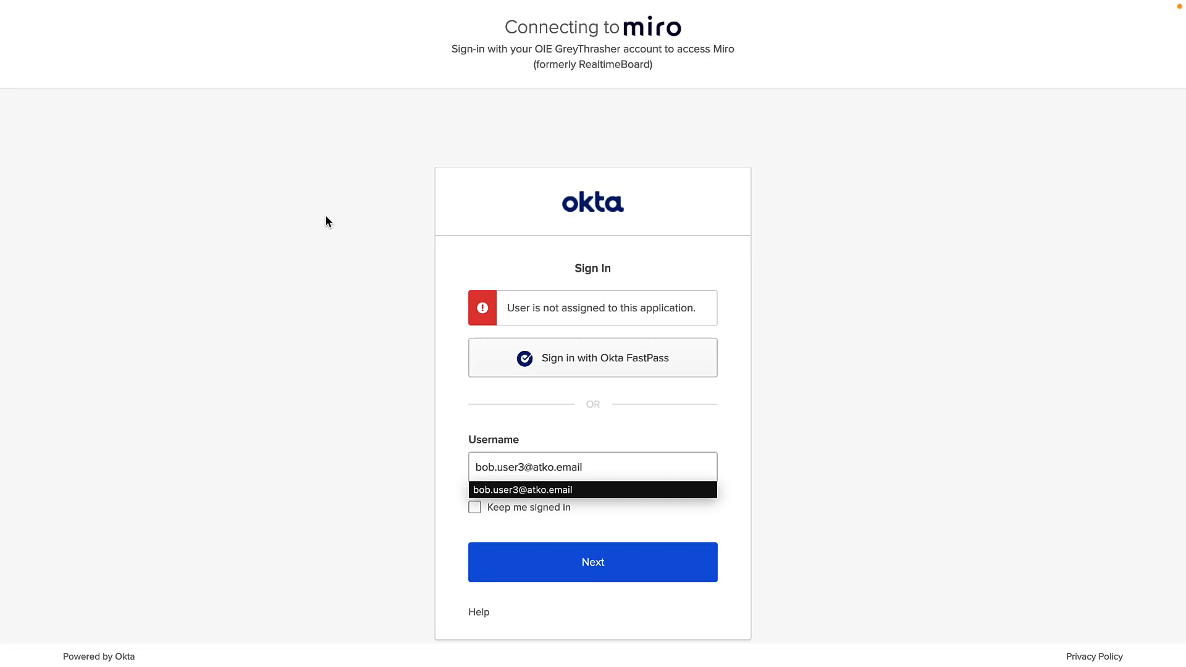
pyautogui.rightClick(654, 270)
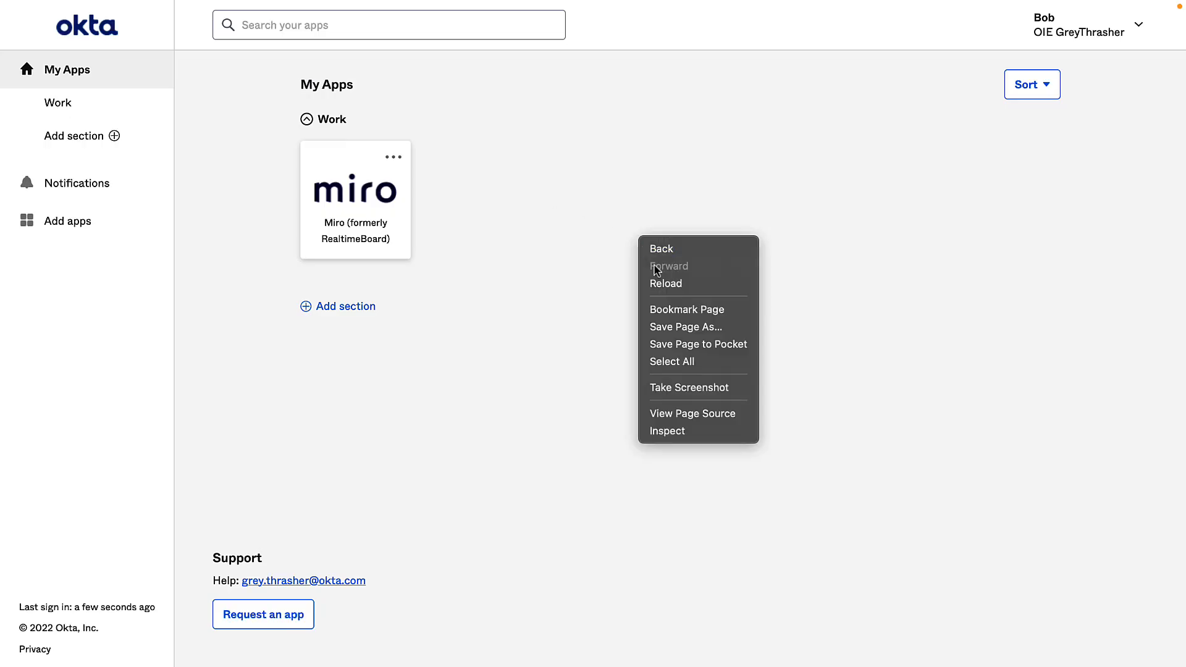